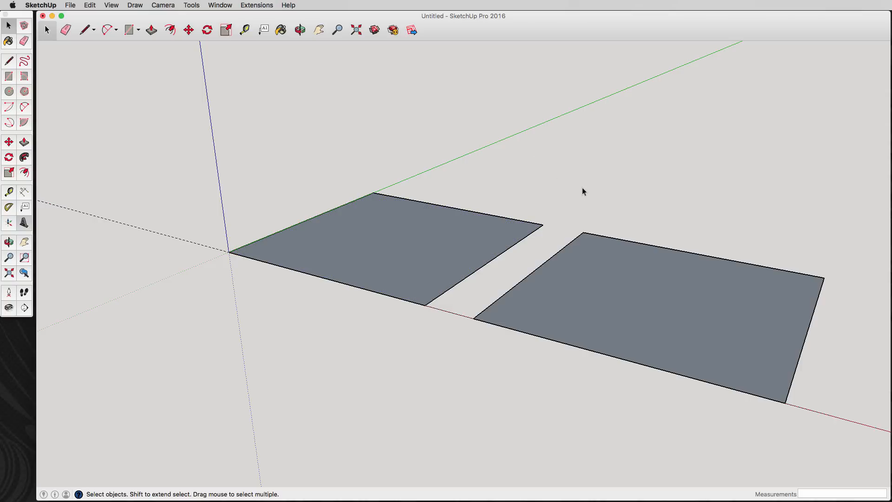
{"action": "mouse_move", "coordinate": [587, 190]}
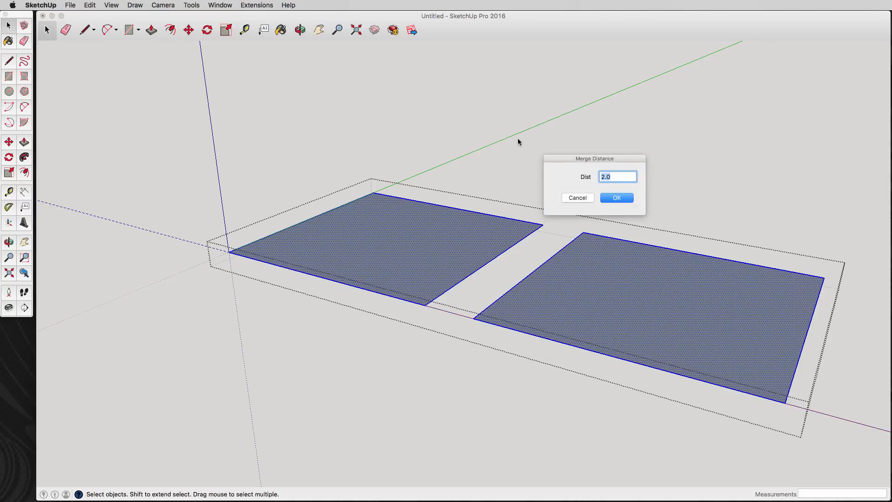
- Merge the two faces' vertices within a distance of 4 and confirm
{"action": "type", "text": "4"}
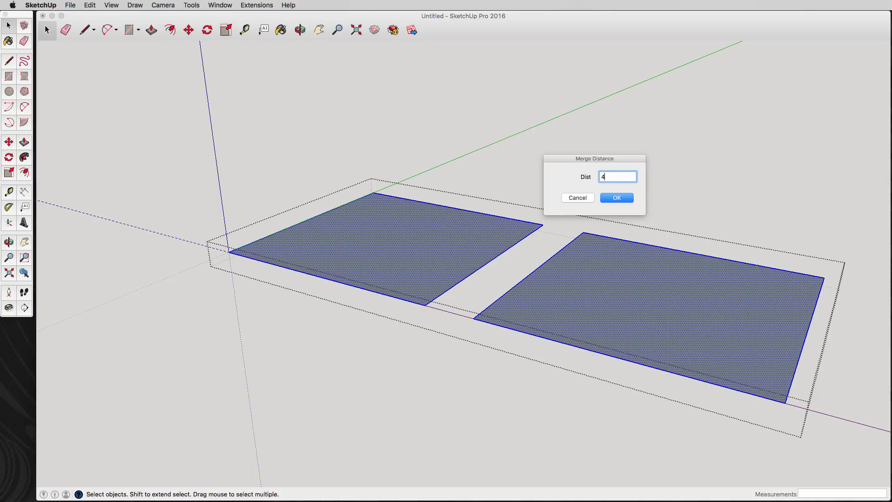
{"action": "left_click", "coordinate": [616, 197]}
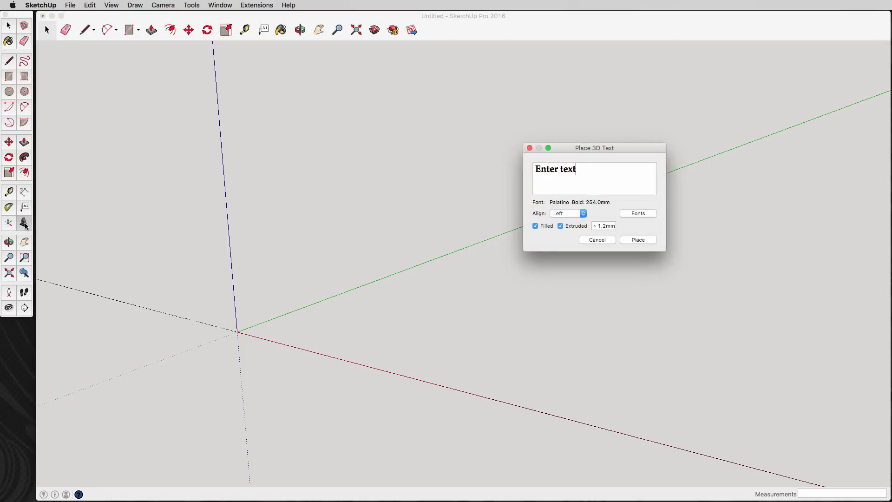
- Select the placeholder in Place 3D Text to replace it with 'ICE'
{"action": "left_click", "coordinate": [638, 240]}
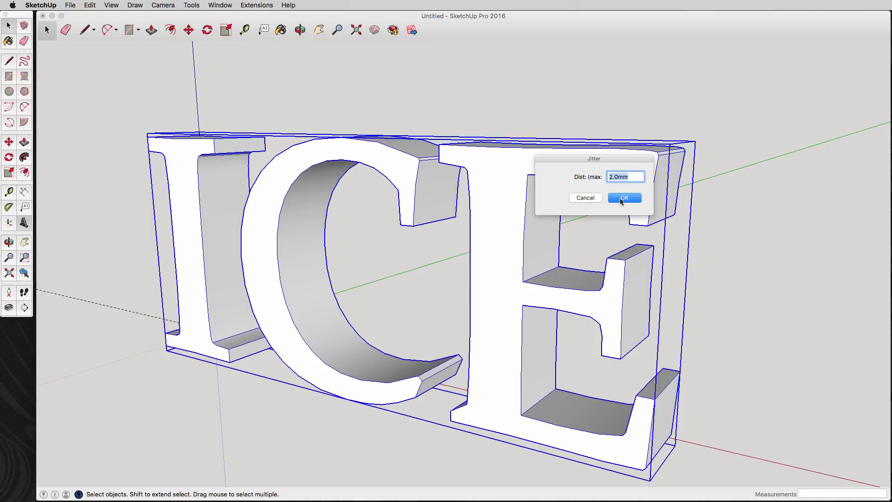